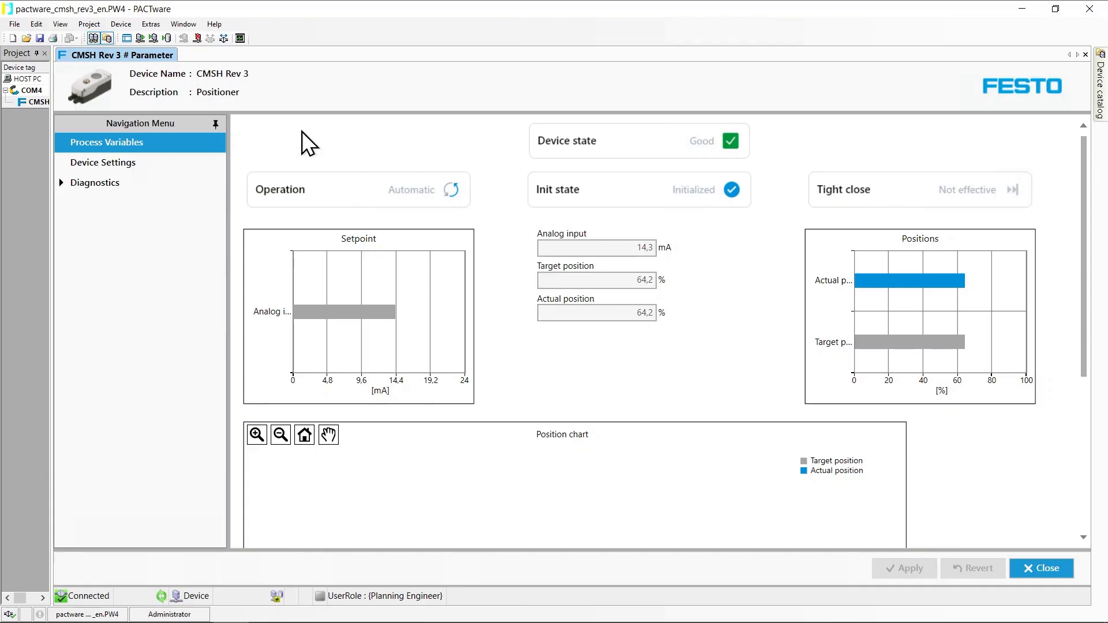
mouse_move(70, 195)
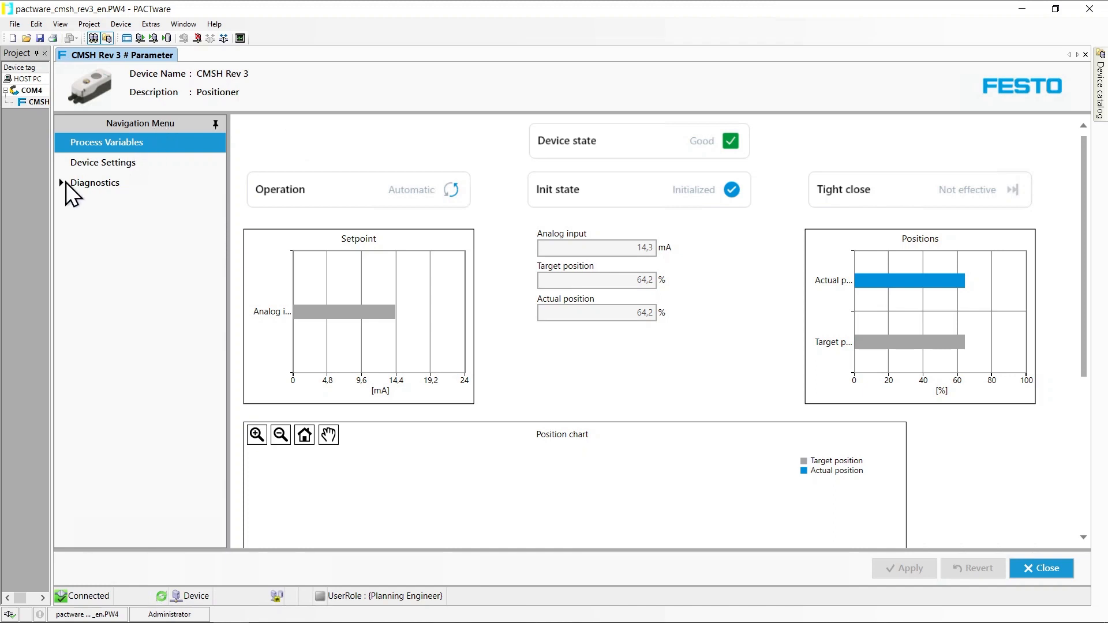
Expand Diagnostics in the Navigation Menu to list its individual diagnostic pages
left_click(95, 182)
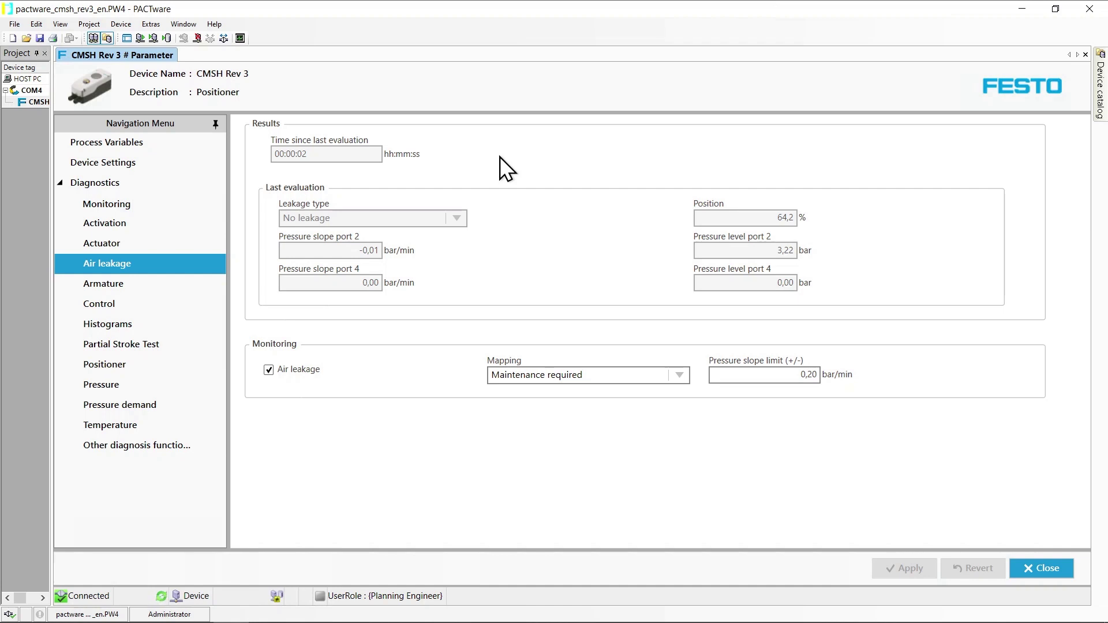
mouse_move(267, 173)
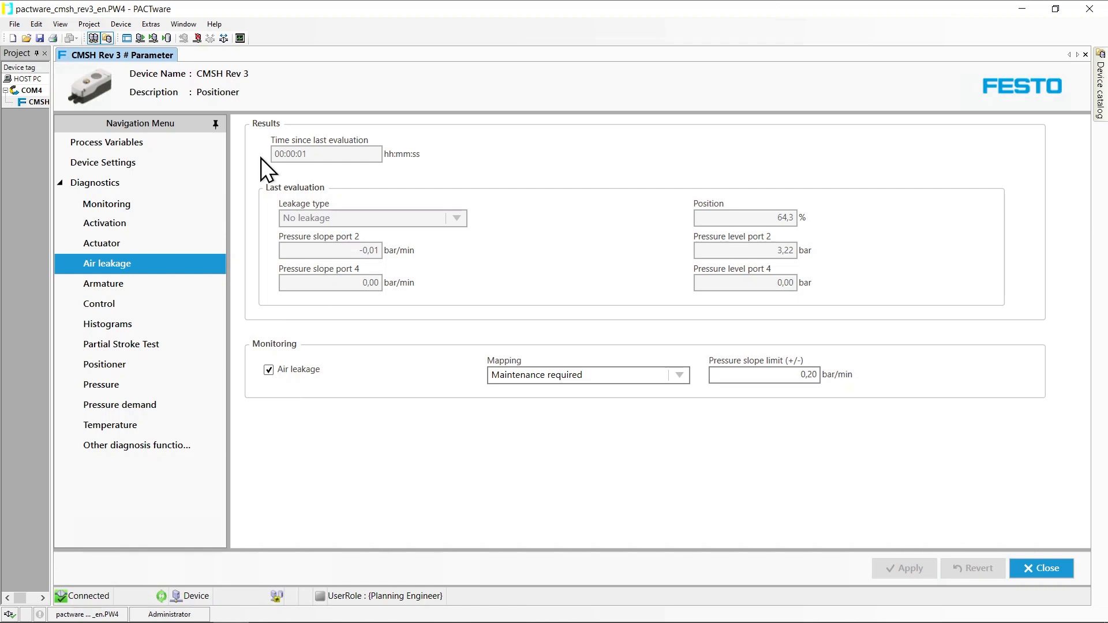
mouse_move(265, 241)
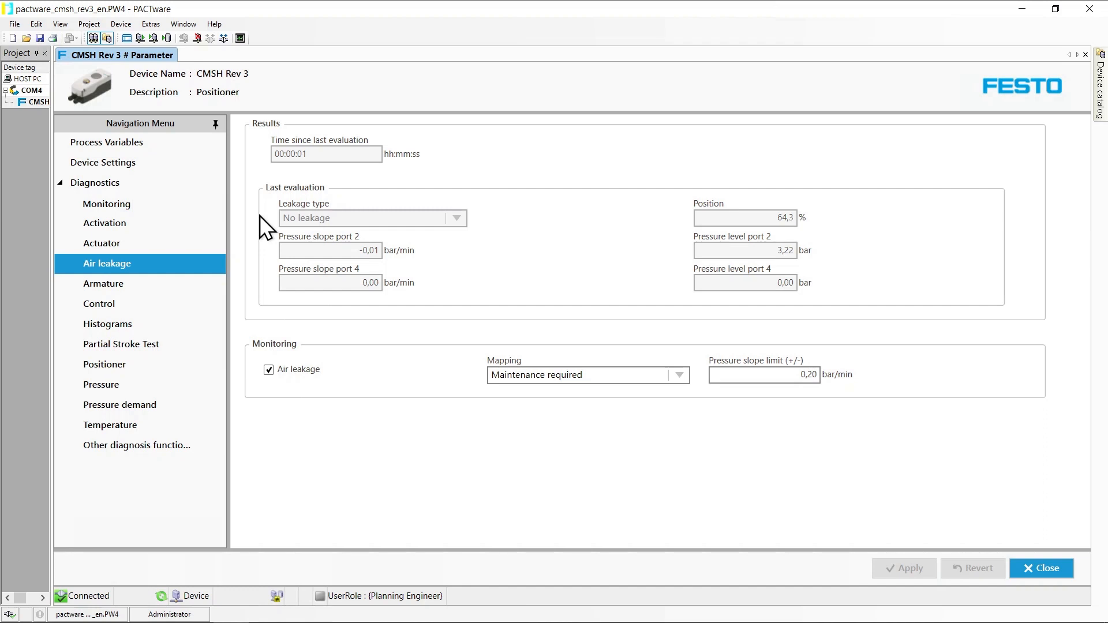
mouse_move(421, 227)
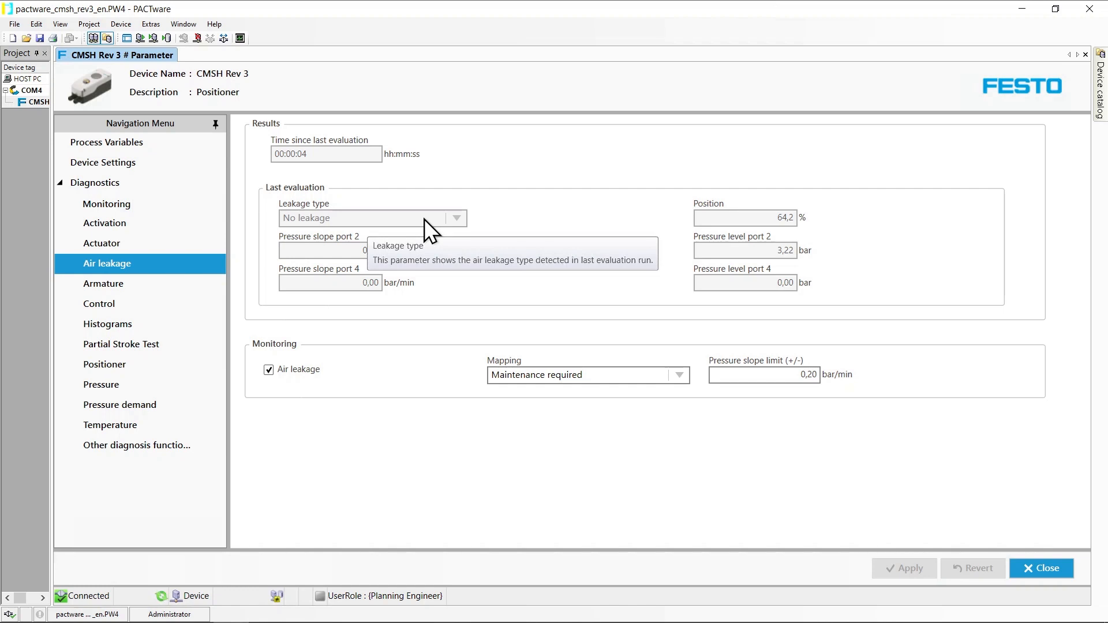
mouse_move(340, 263)
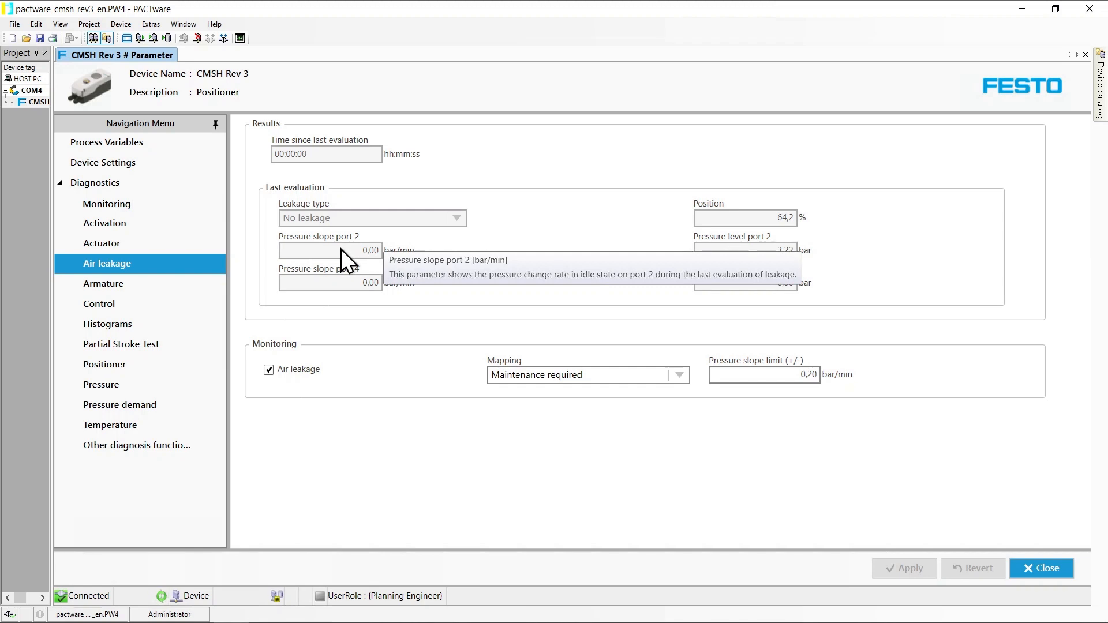
mouse_move(523, 254)
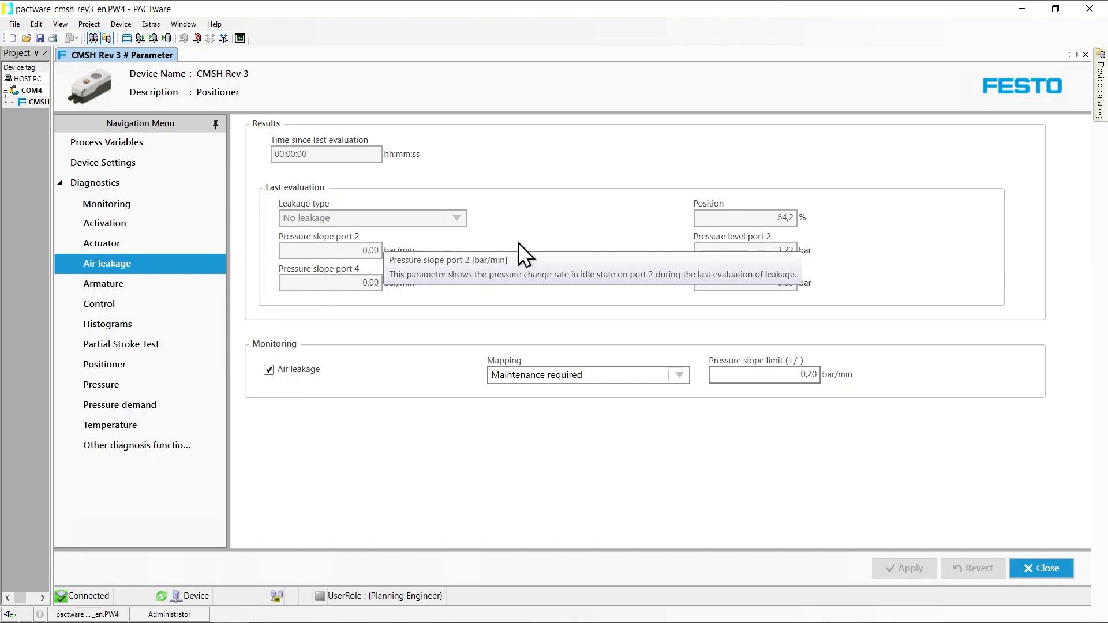
mouse_move(648, 227)
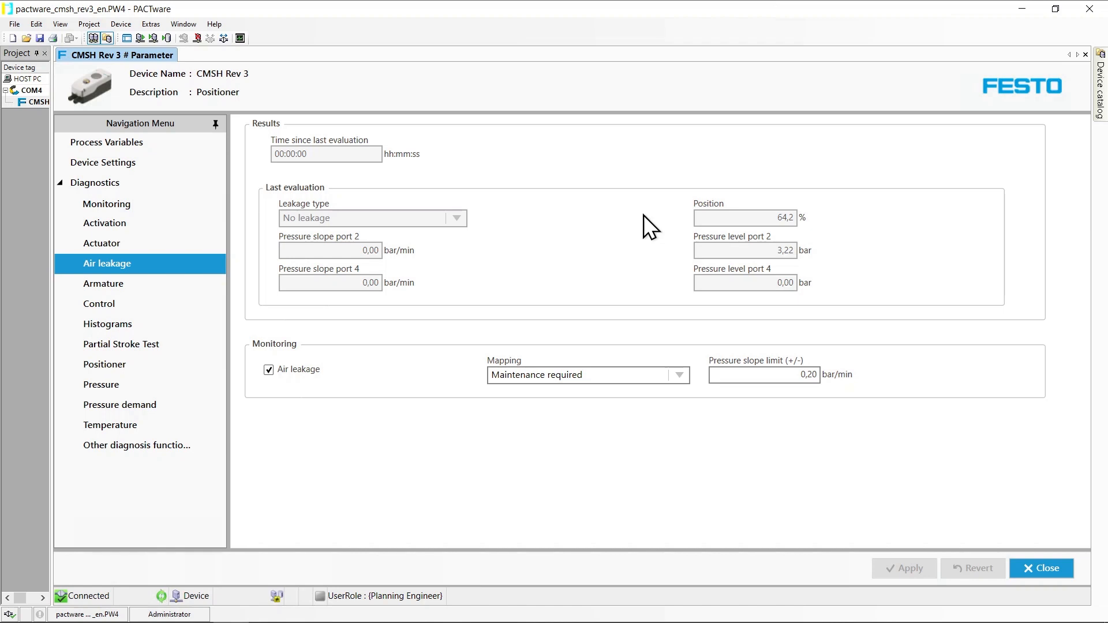
mouse_move(713, 231)
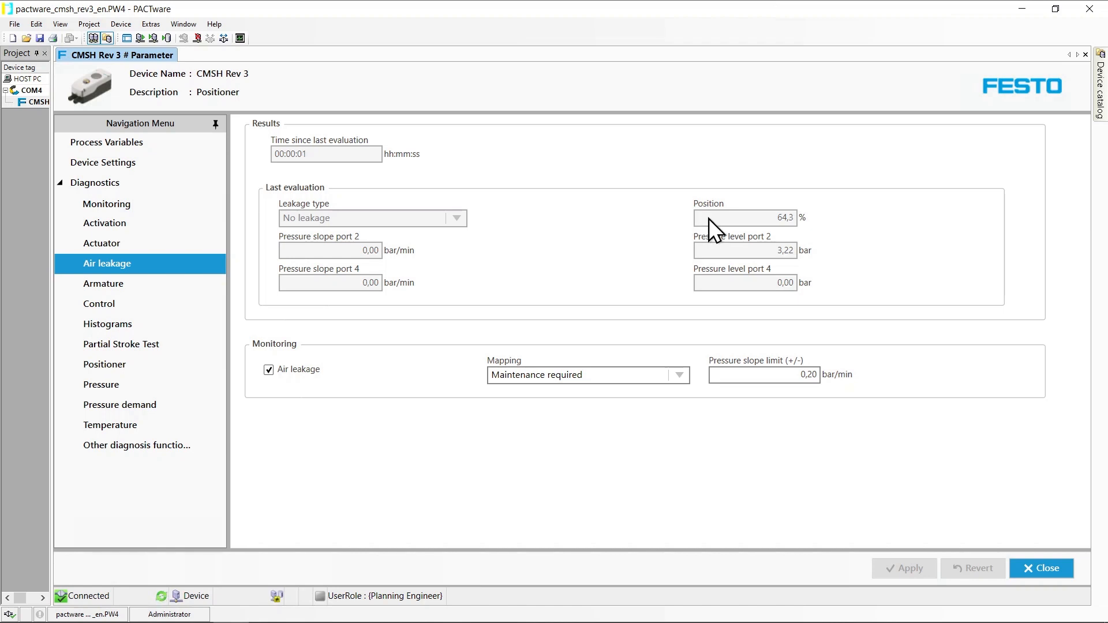
mouse_move(718, 231)
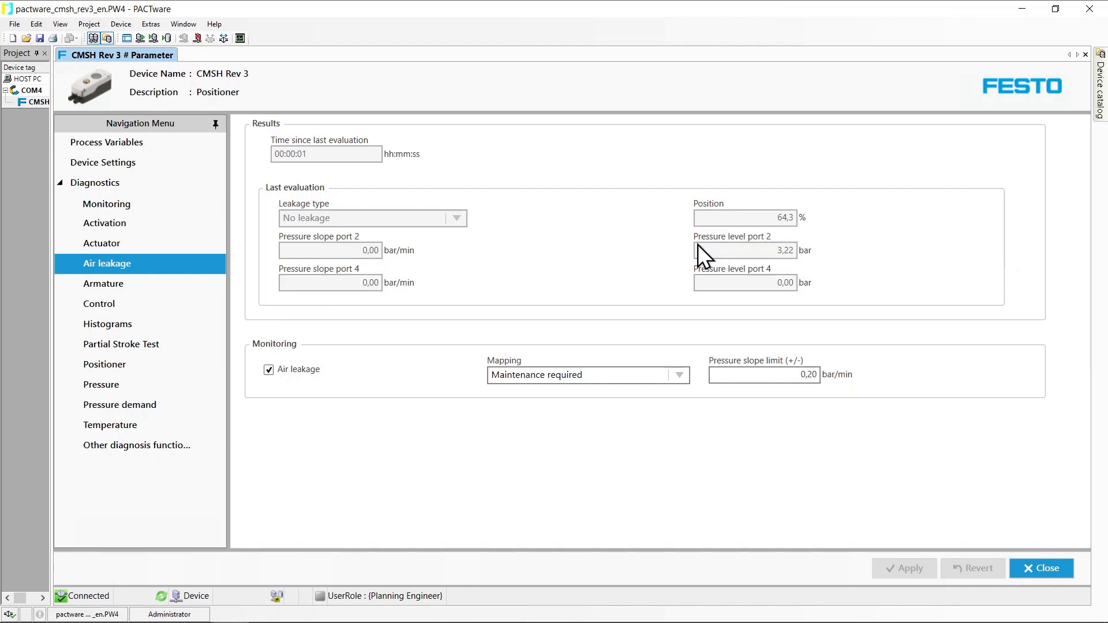
mouse_move(706, 256)
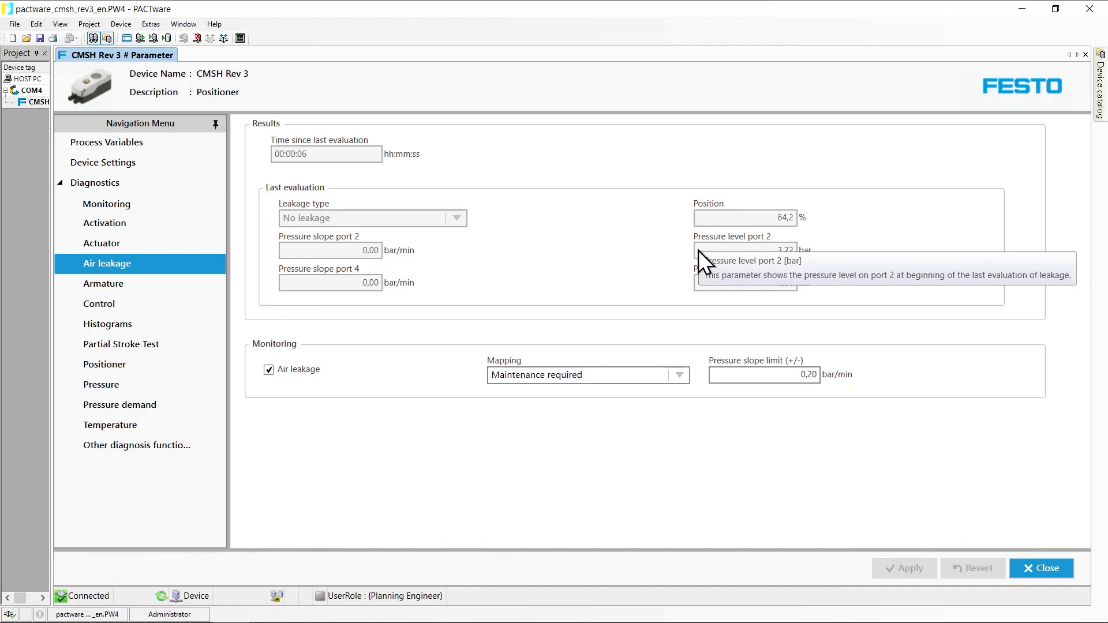
mouse_move(484, 321)
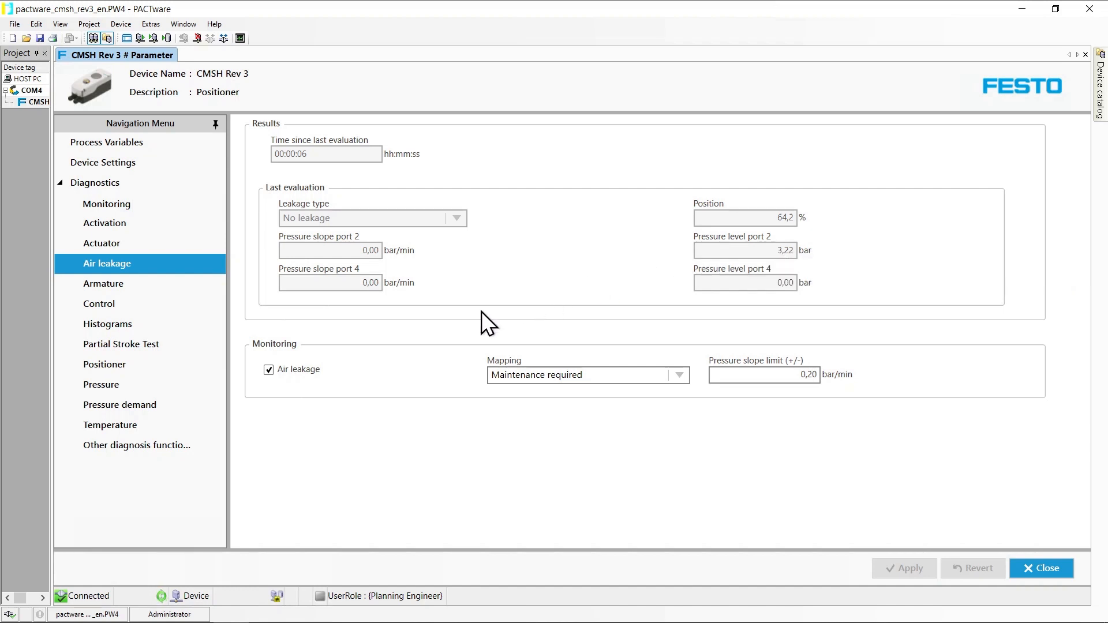
mouse_move(292, 398)
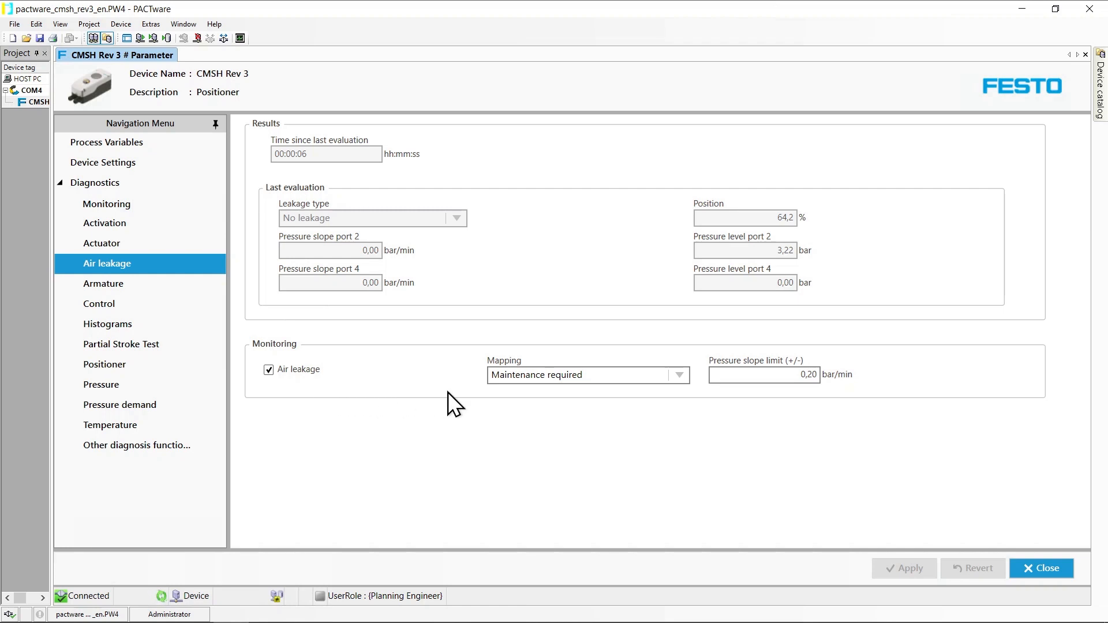
Show the Air leakage diagnostics page with its last evaluation results and monitoring settings
left_click(680, 375)
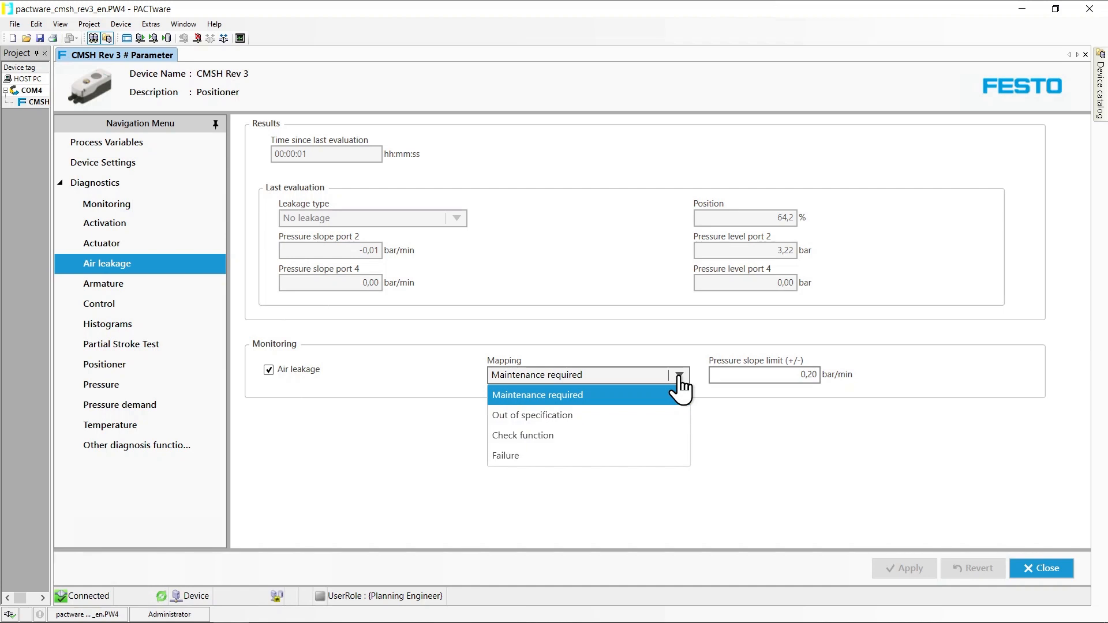
mouse_move(752, 388)
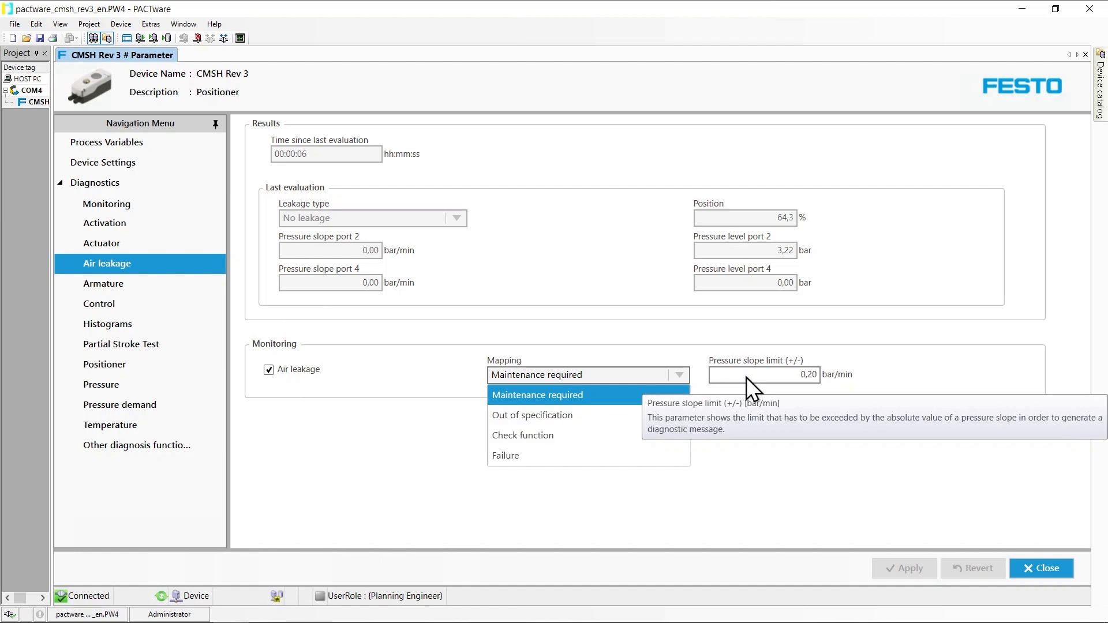
mouse_move(765, 457)
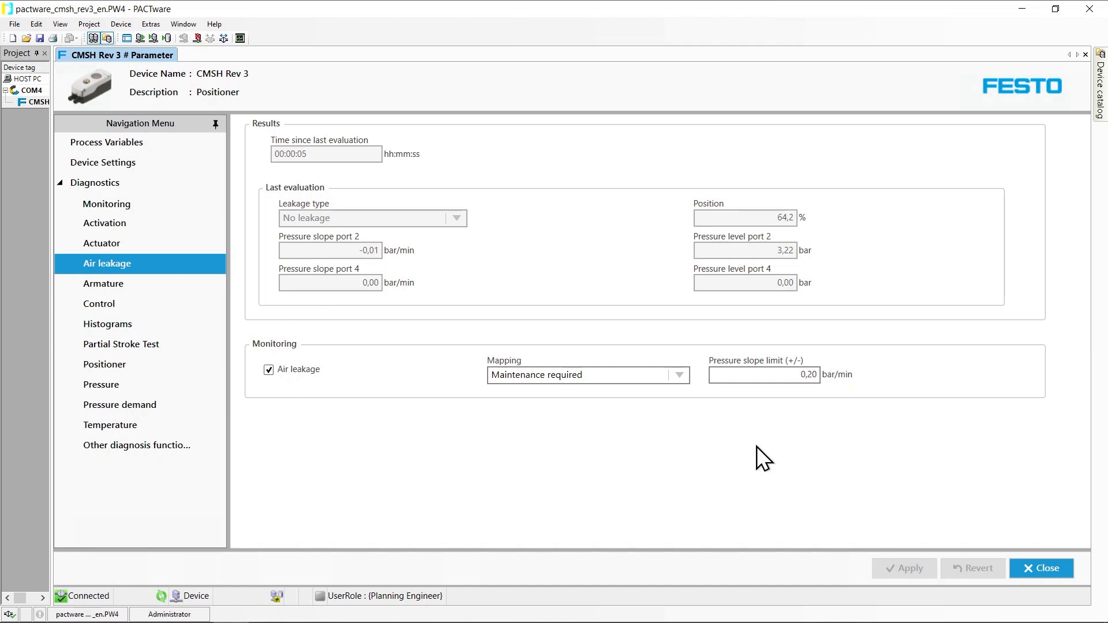
mouse_move(480, 446)
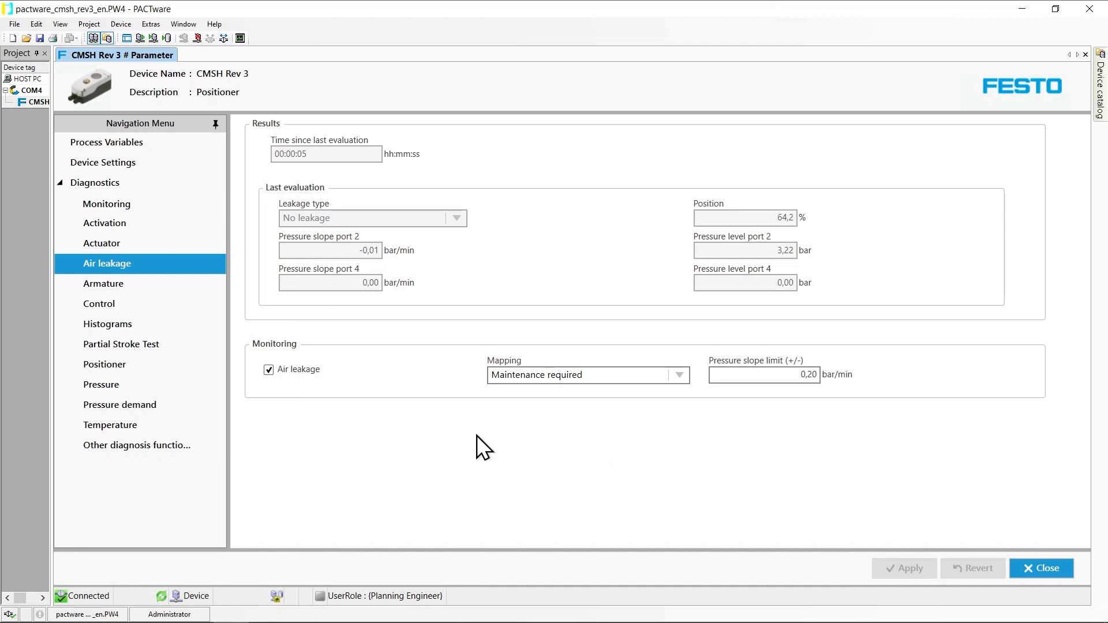
Show the Pressure demand diagnostics page with demand ratio, breakaway, supply pressure and monitoring
left_click(119, 406)
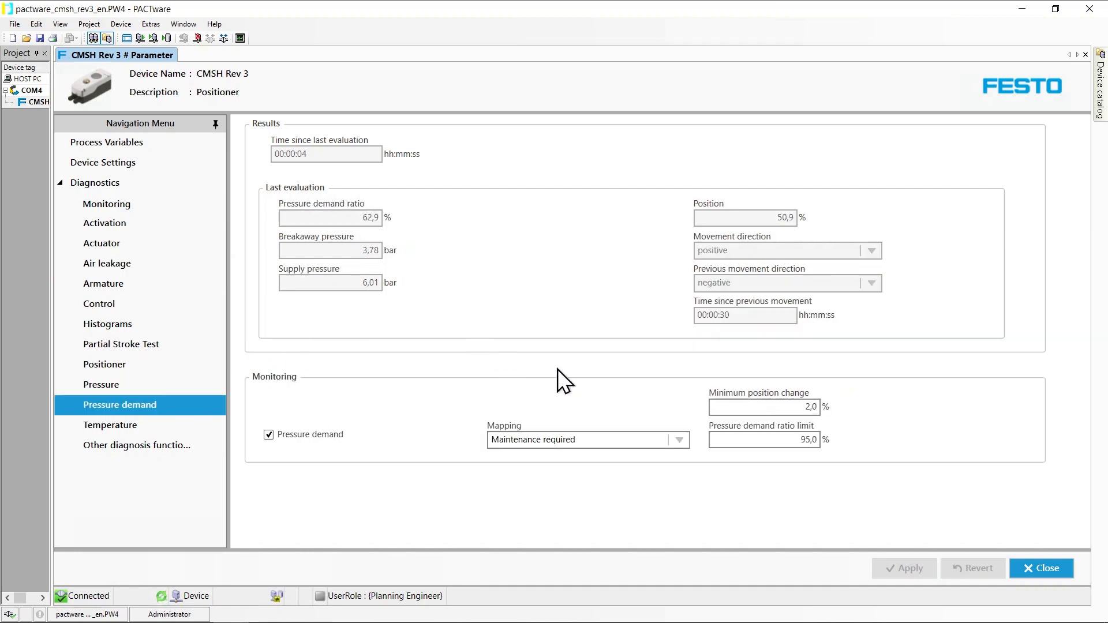
mouse_move(677, 433)
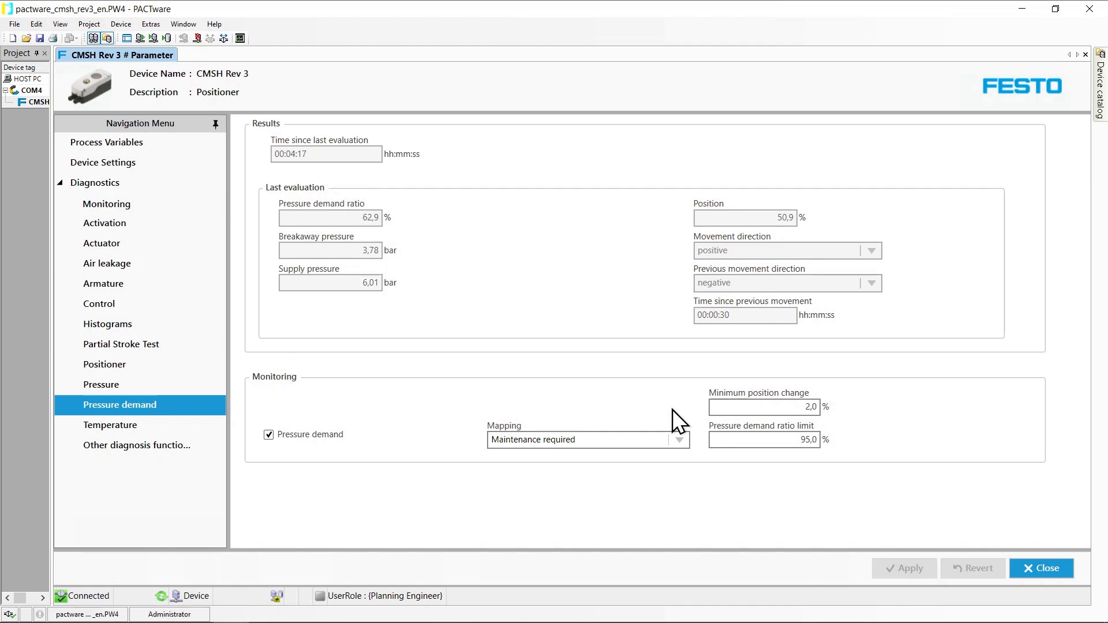
mouse_move(771, 418)
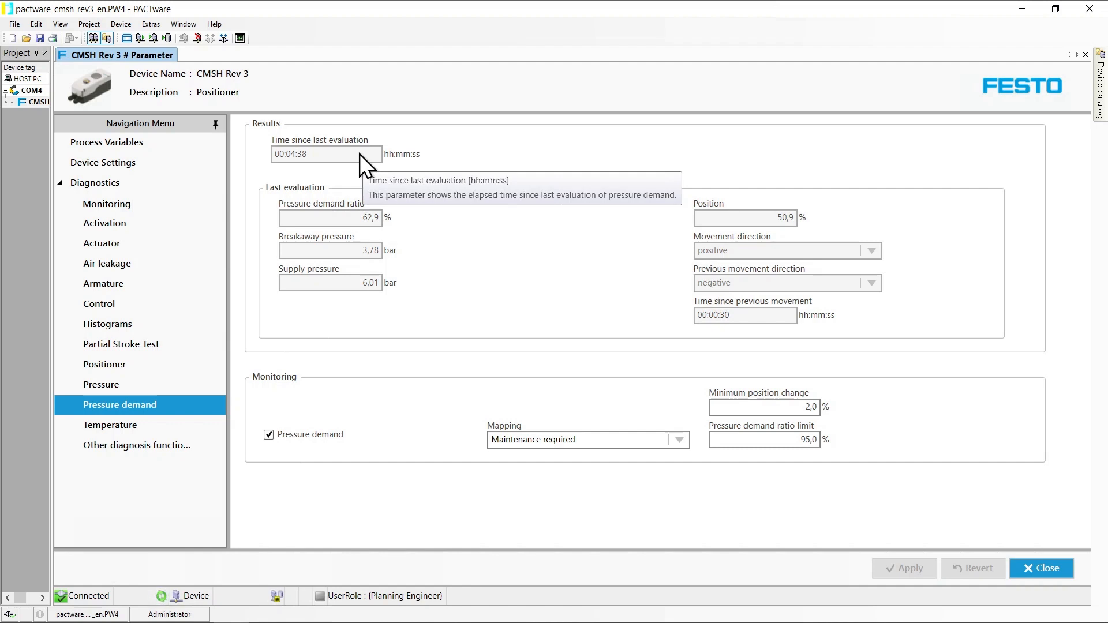
mouse_move(261, 229)
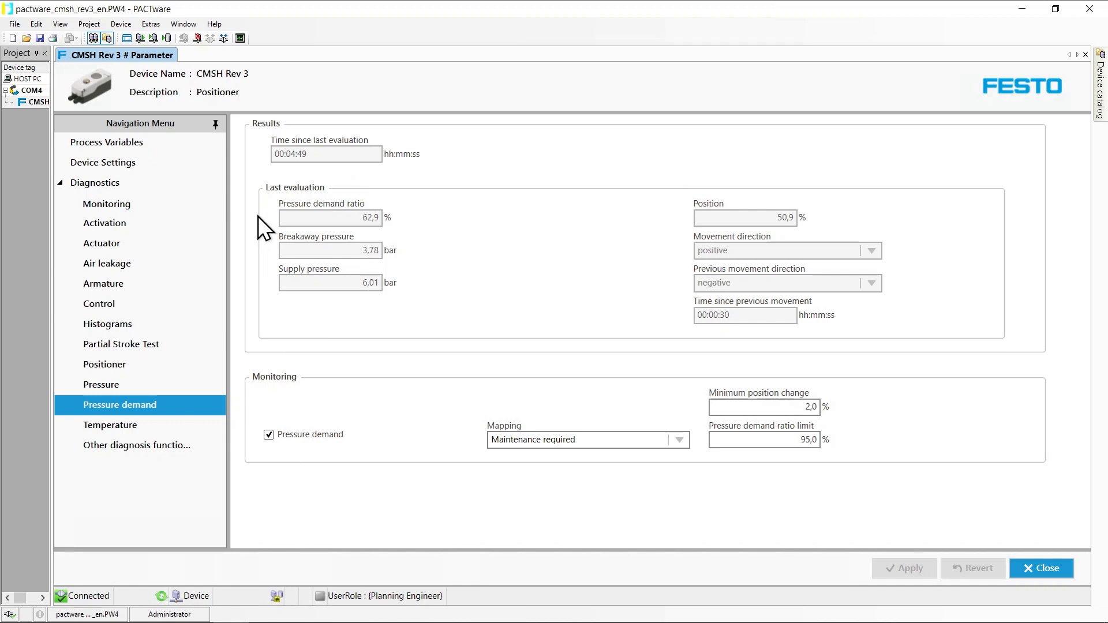
mouse_move(307, 258)
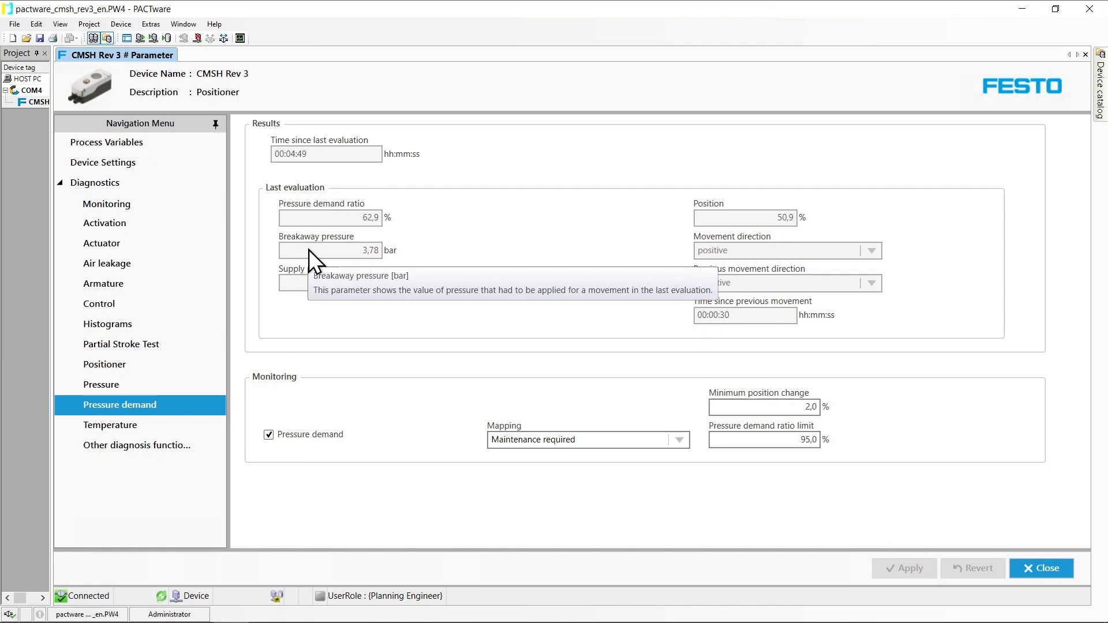
mouse_move(297, 300)
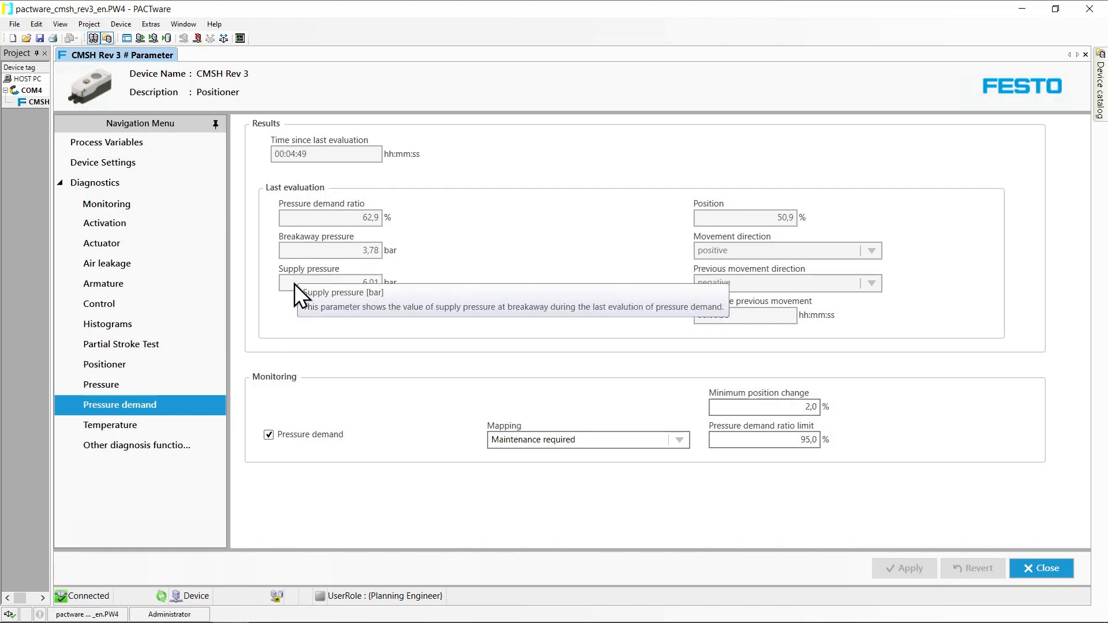
mouse_move(315, 226)
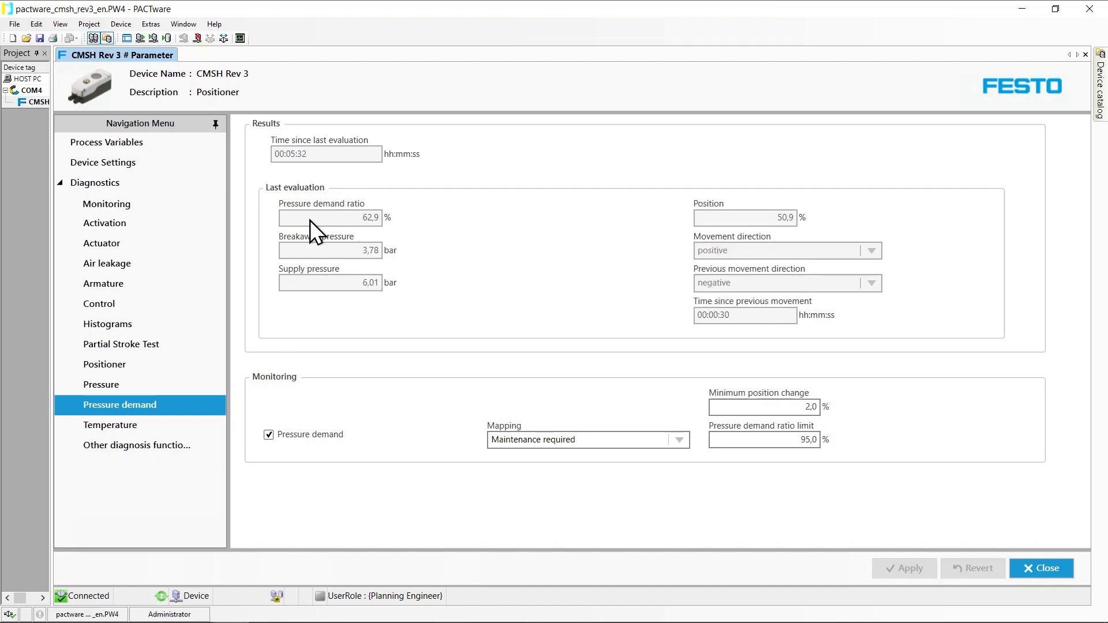
mouse_move(653, 229)
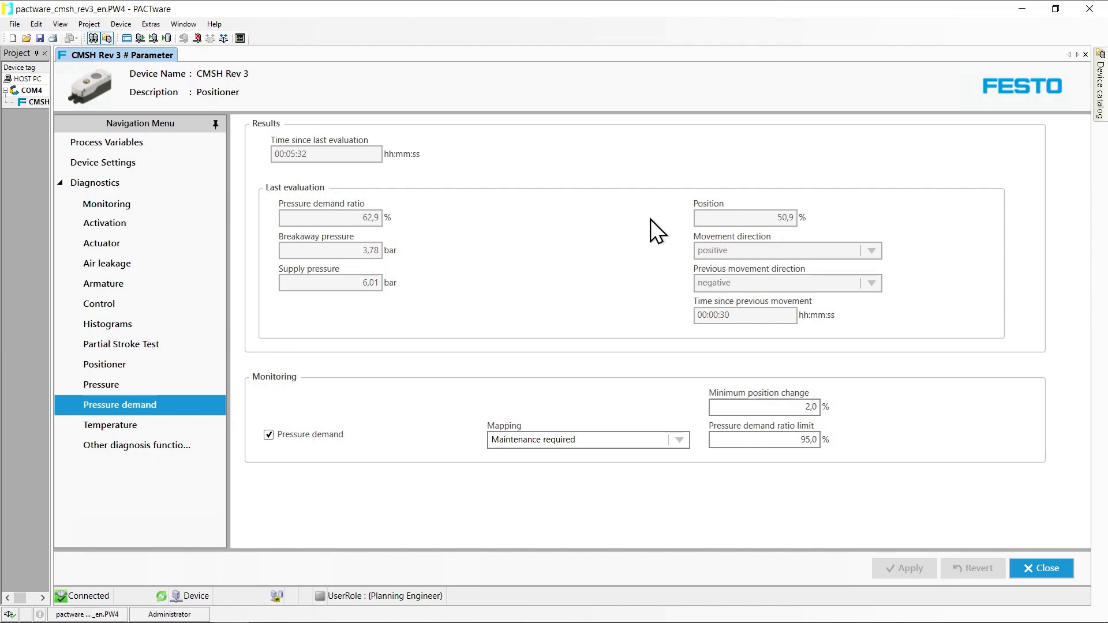
mouse_move(720, 231)
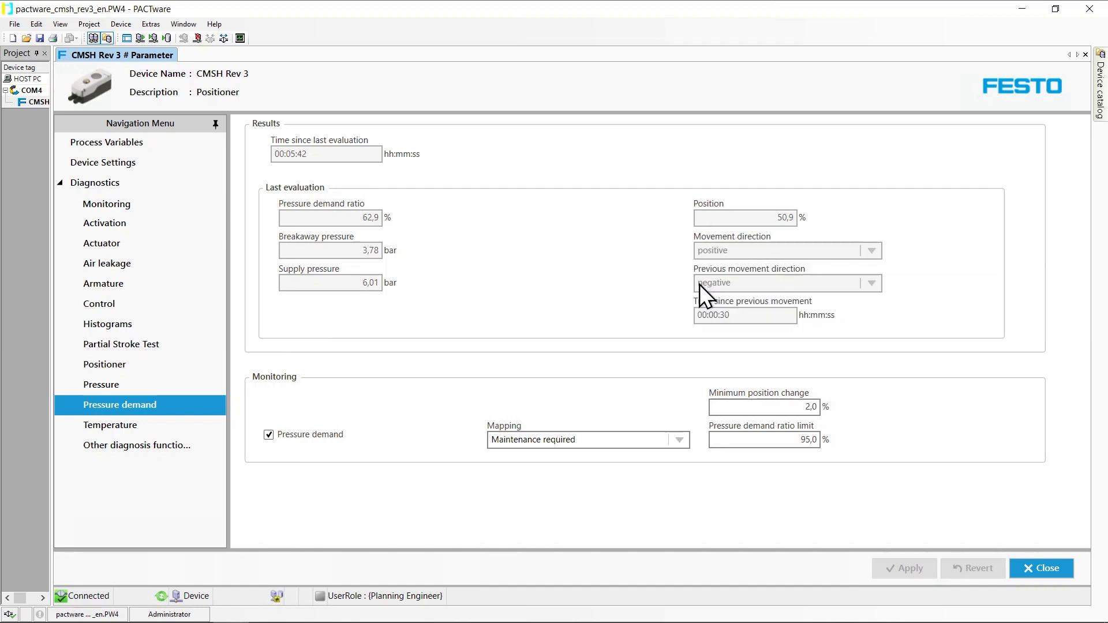
mouse_move(714, 291)
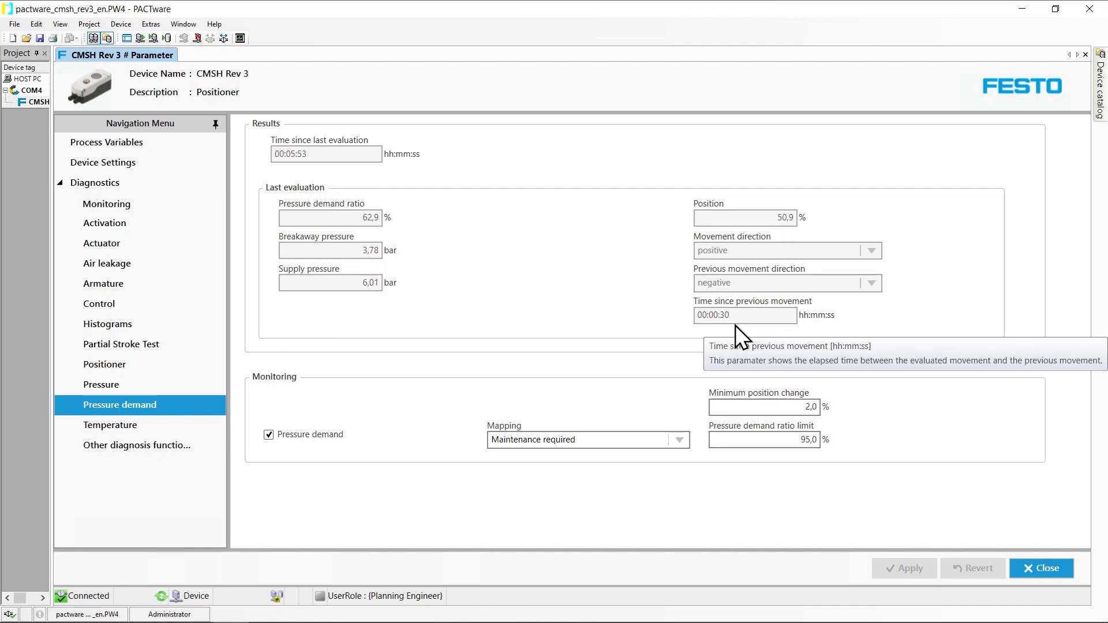
mouse_move(304, 459)
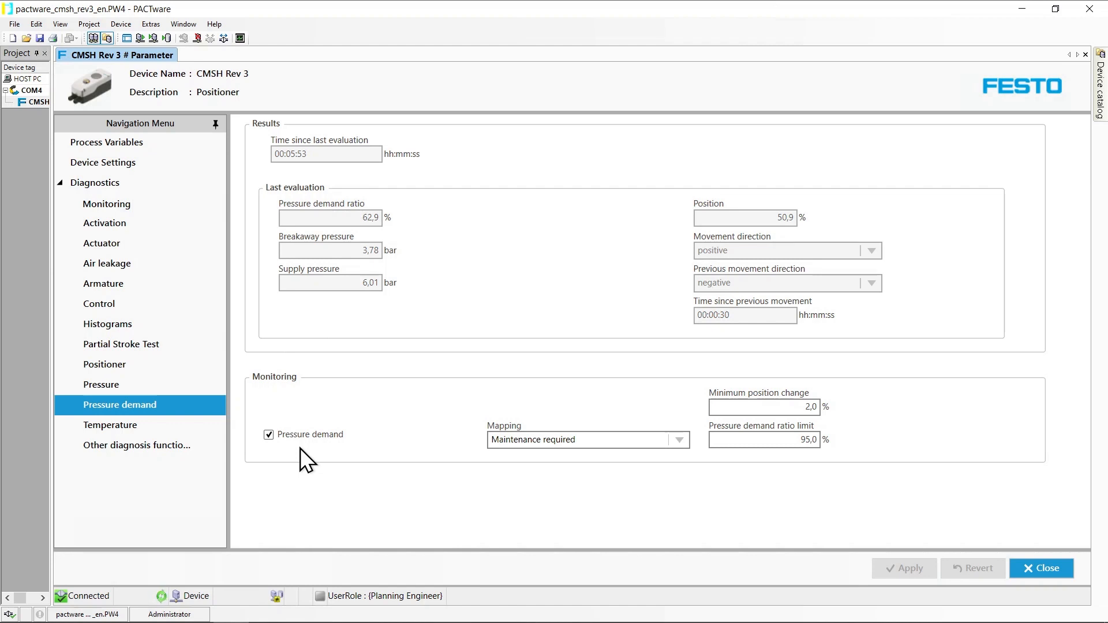
left_click(764, 440)
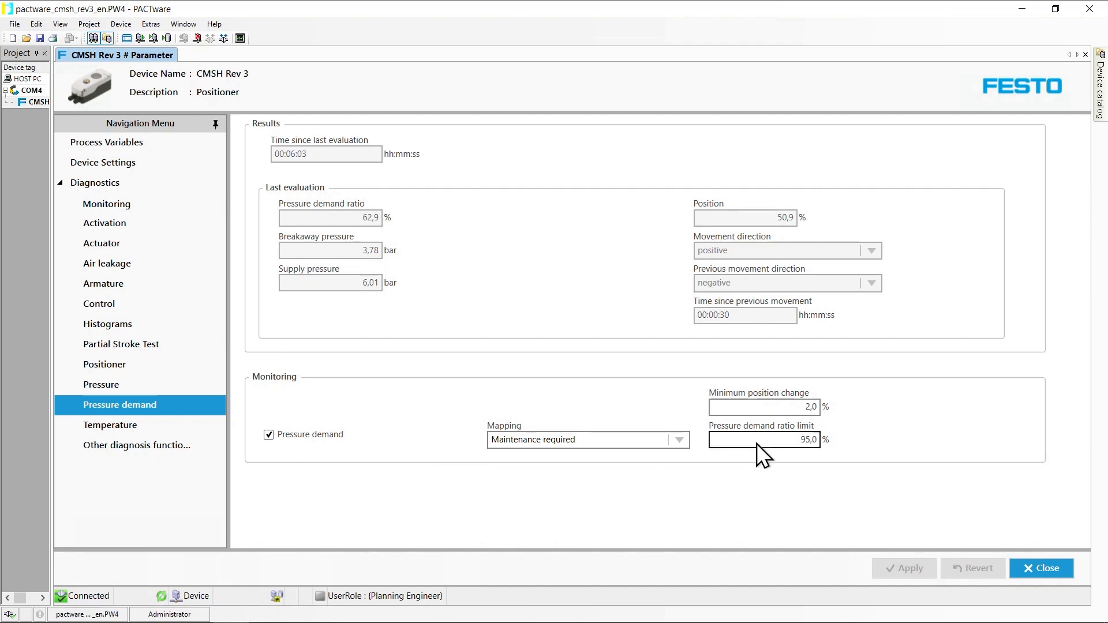
mouse_move(764, 450)
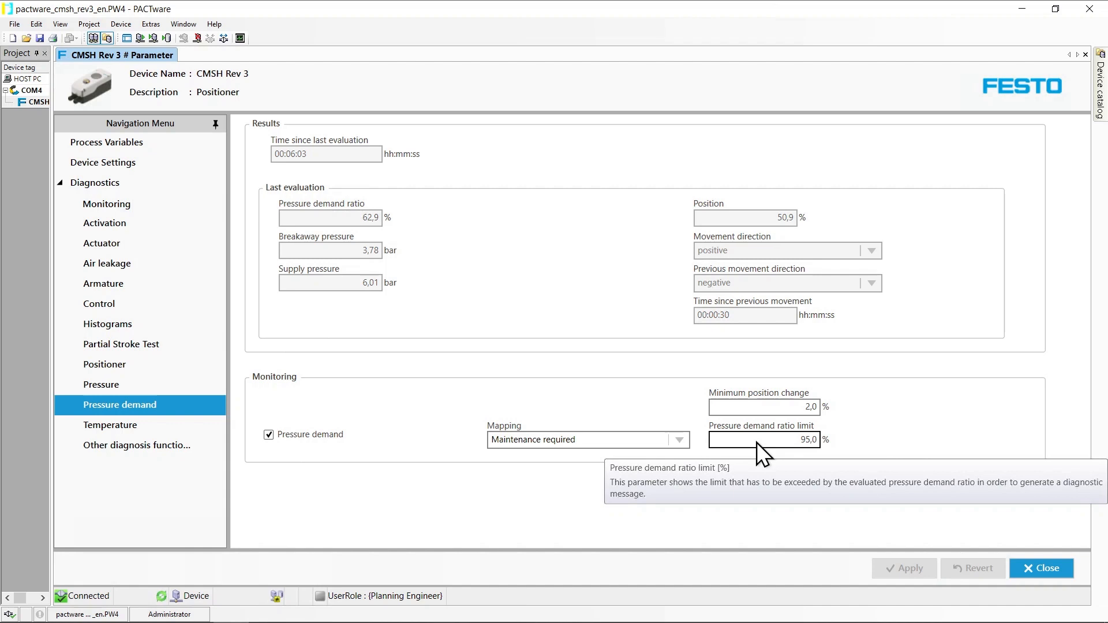
mouse_move(829, 474)
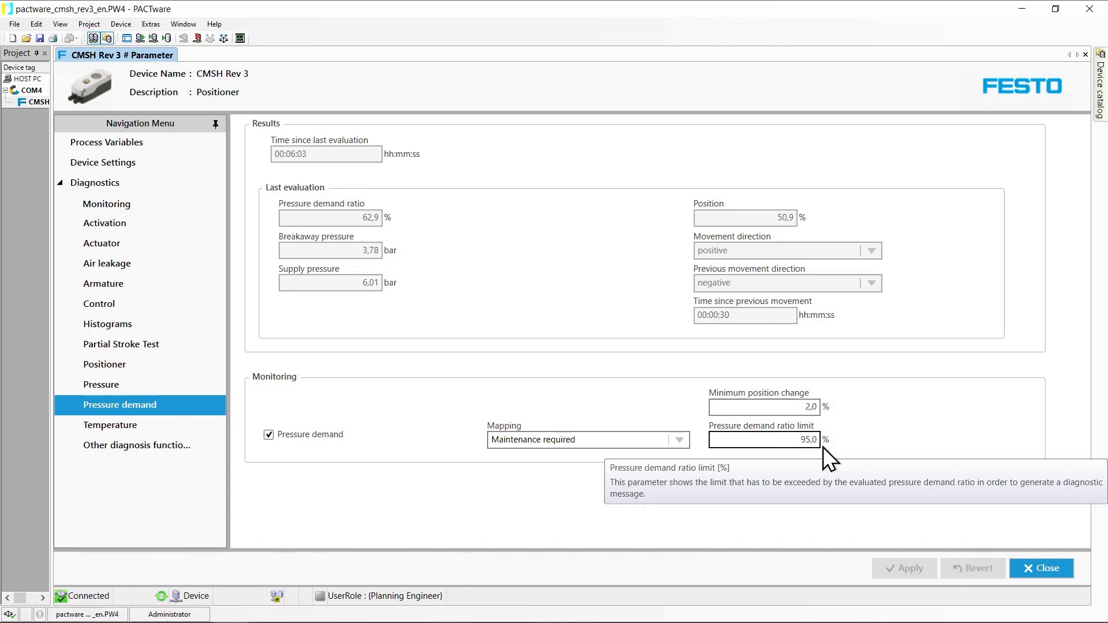
mouse_move(859, 457)
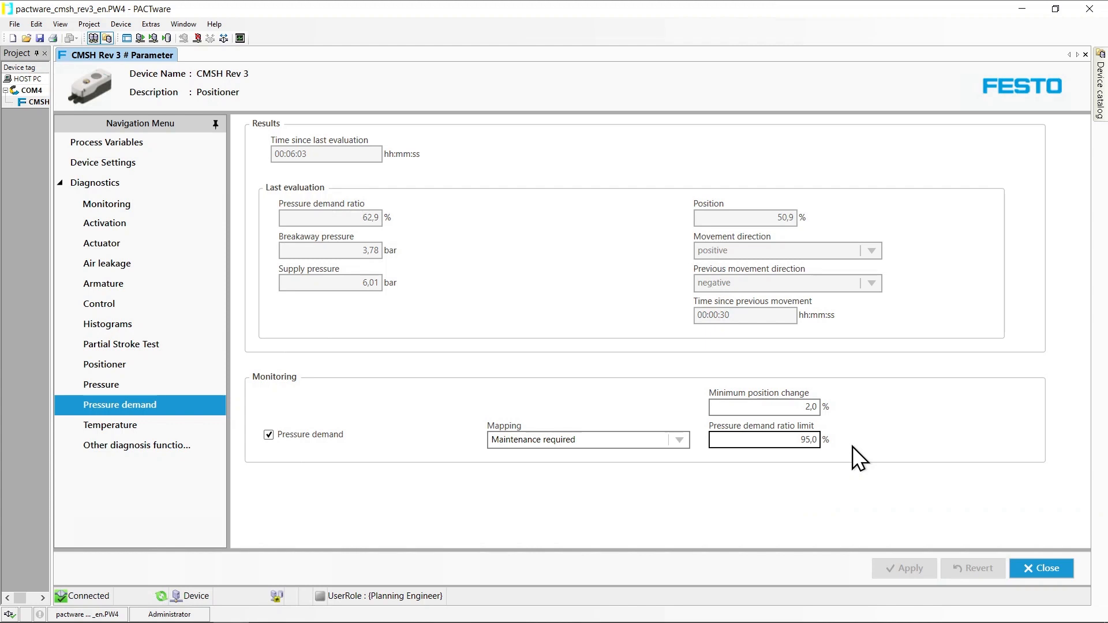